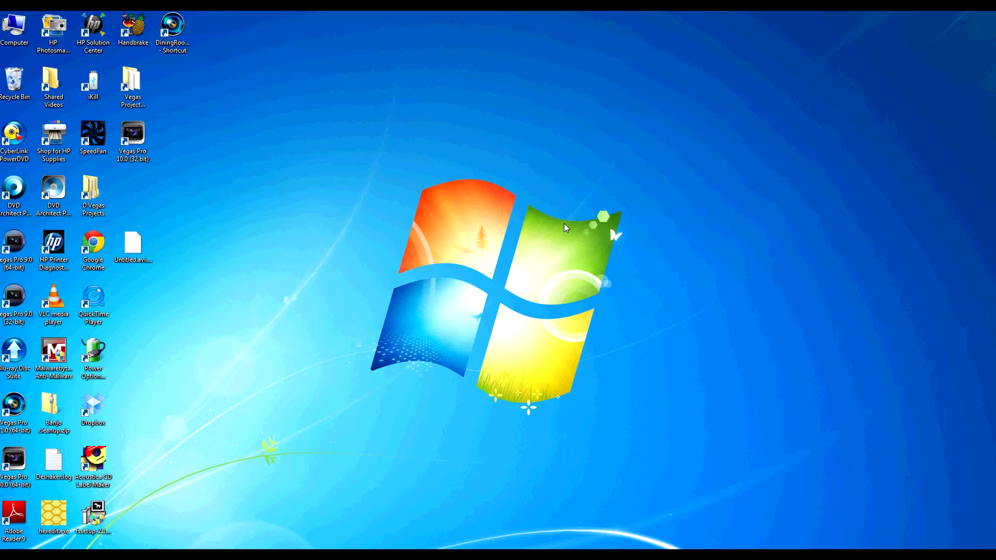
pyautogui.moveTo(323, 419)
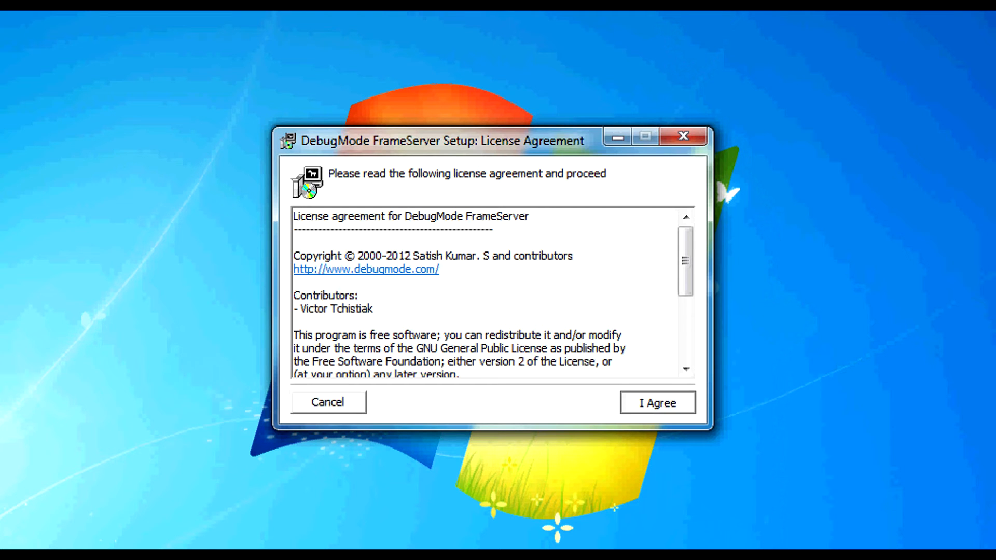
# Accept the FrameServer license and add the Sony Vegas Plugin component to the install.
pyautogui.click(658, 403)
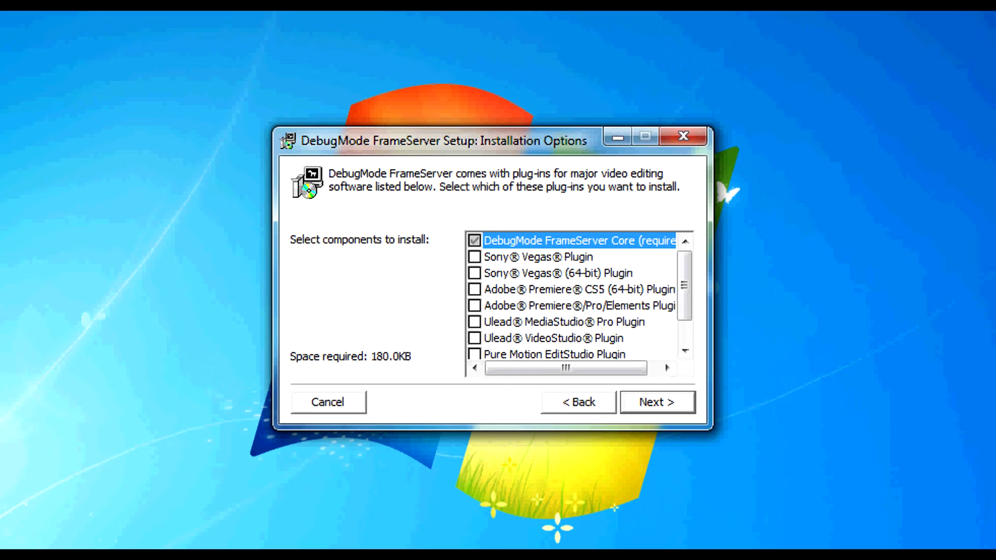
pyautogui.click(474, 256)
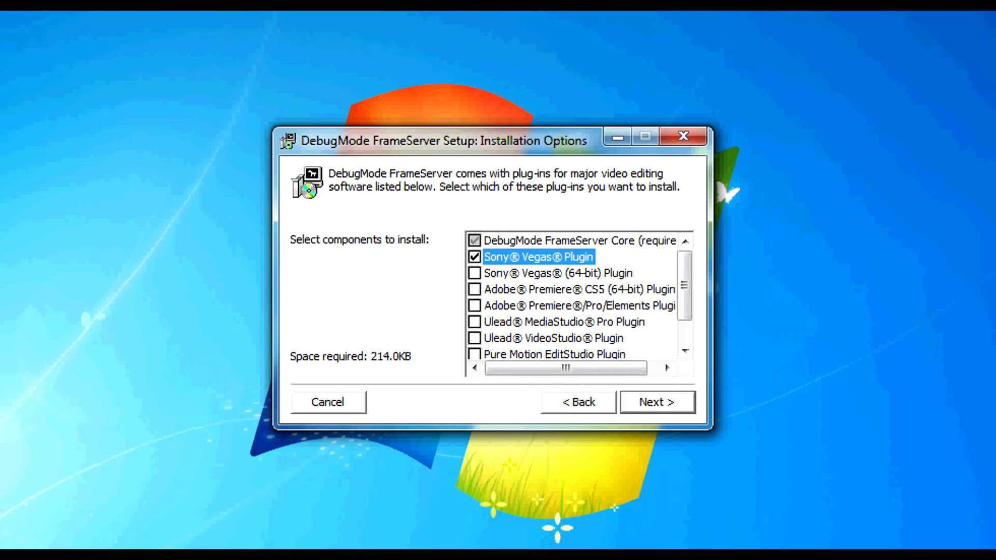
pyautogui.click(656, 402)
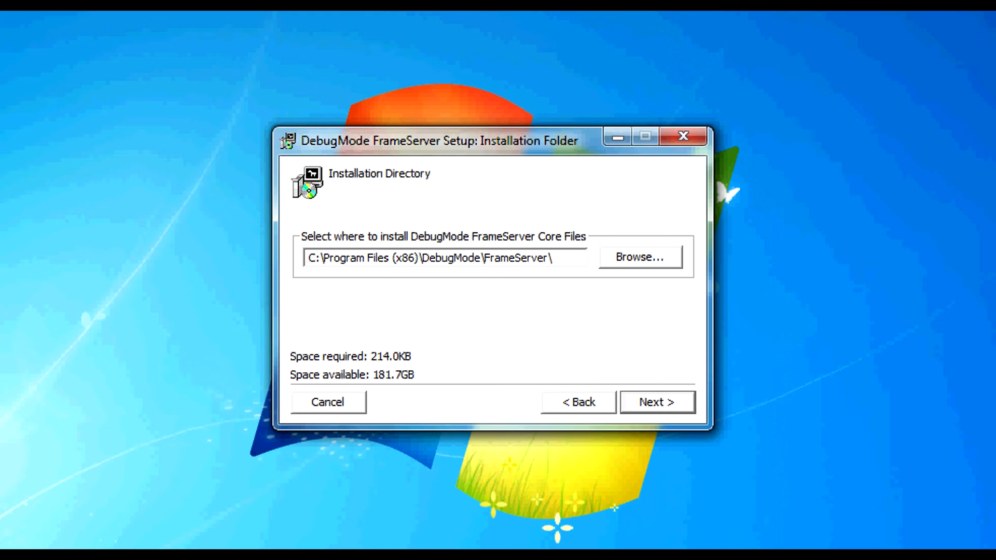
# Keep the default core files folder and browse for a different Vegas plugin folder.
pyautogui.click(657, 402)
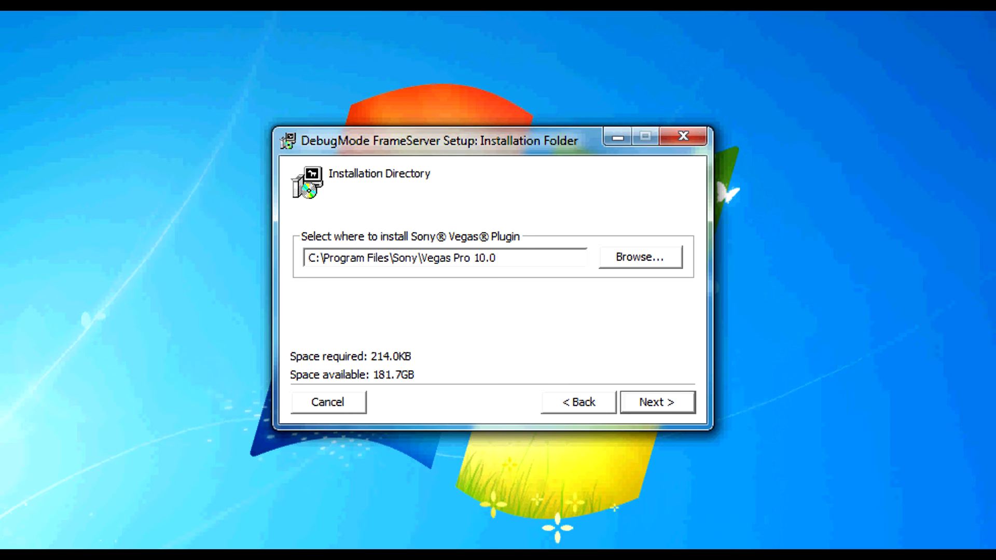
pyautogui.click(378, 258)
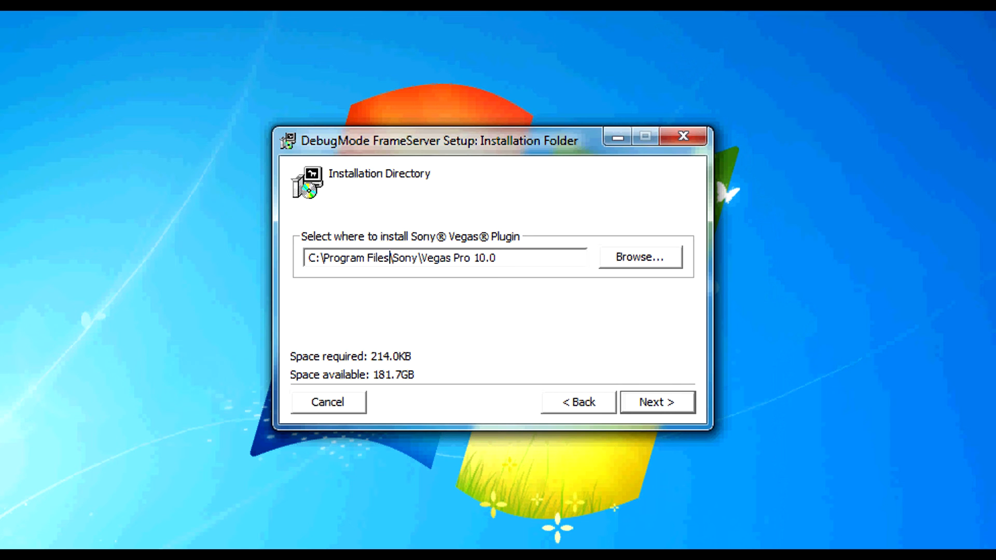
pyautogui.click(640, 257)
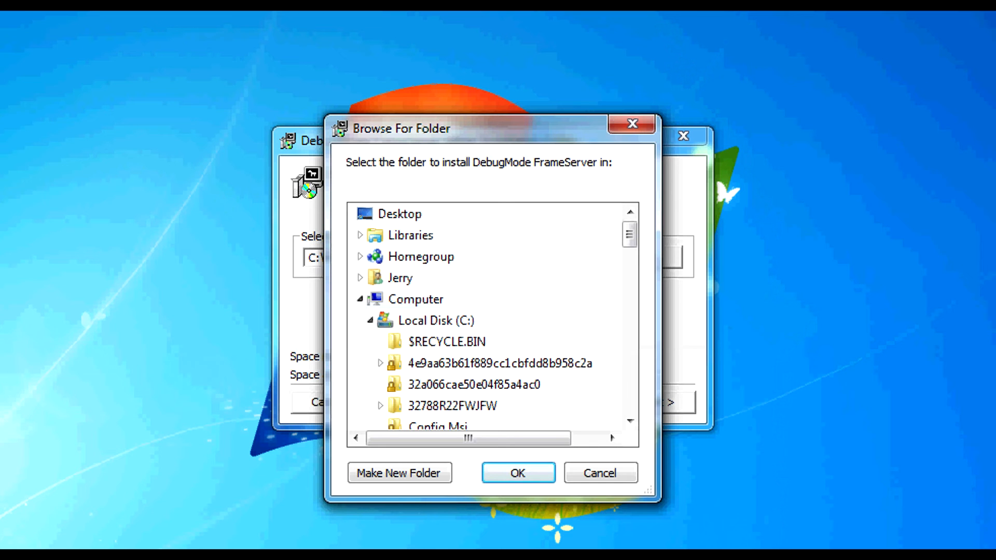
# Pick C:\Program Files (x86)\Sony\Vegas Pro 10.0 as the Vegas plugin folder.
pyautogui.scroll(-3)
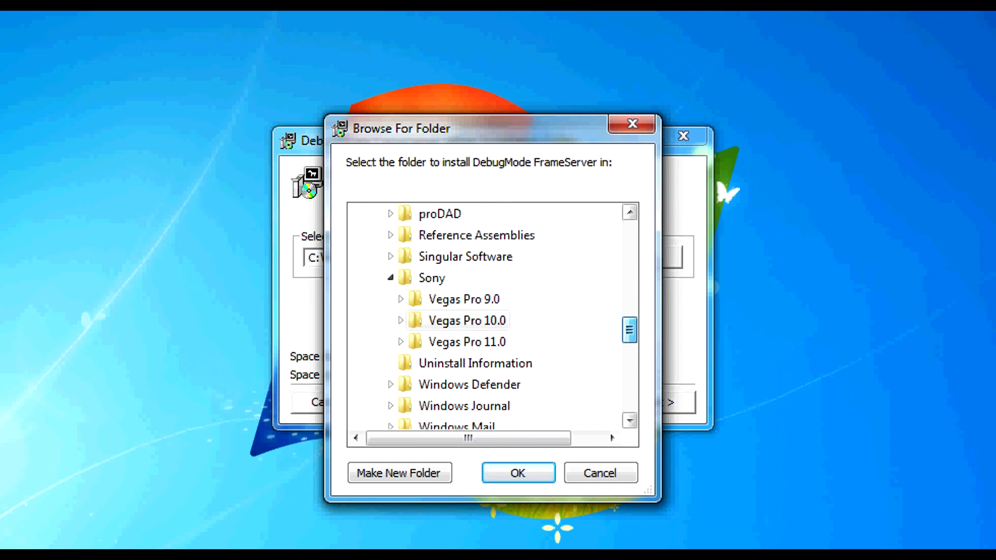
pyautogui.scroll(-3)
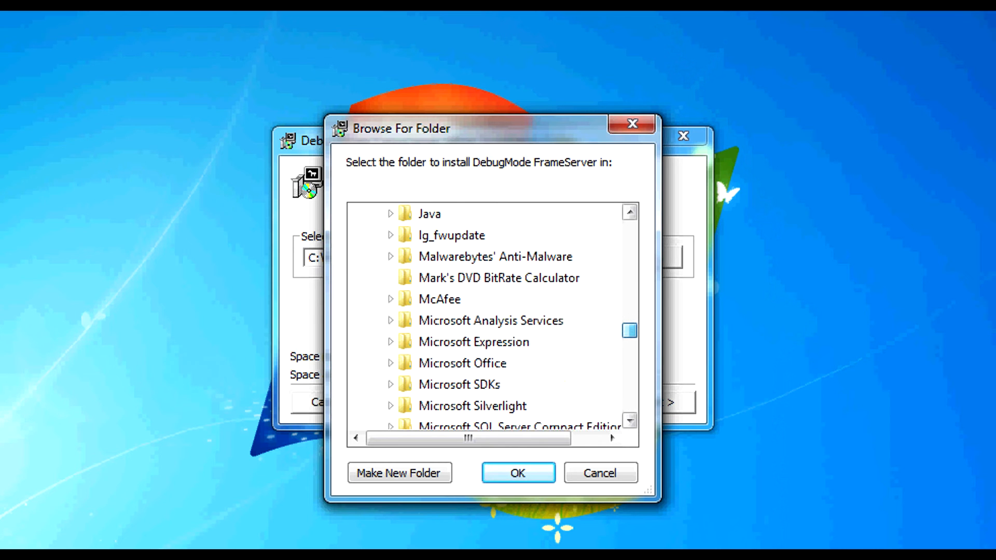
pyautogui.scroll(-3)
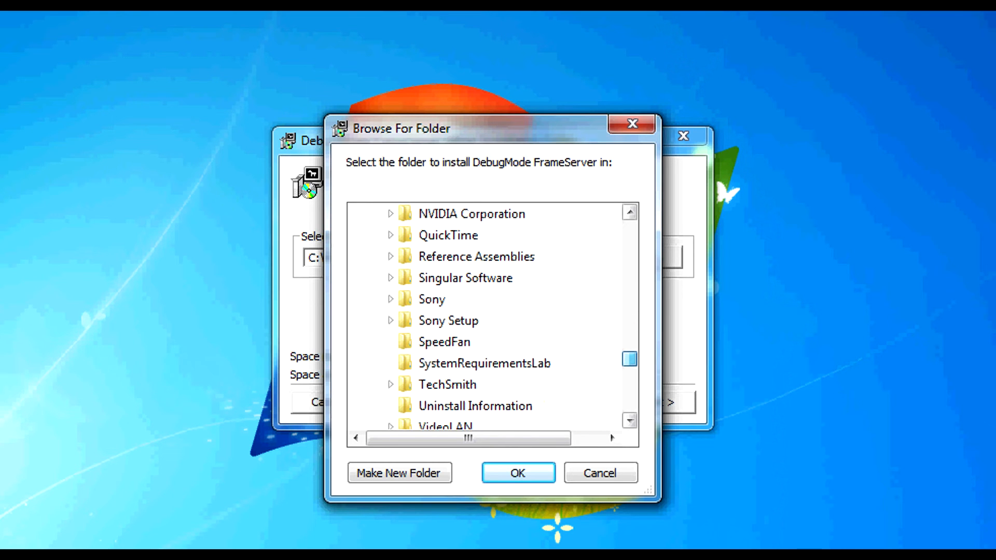
pyautogui.click(389, 299)
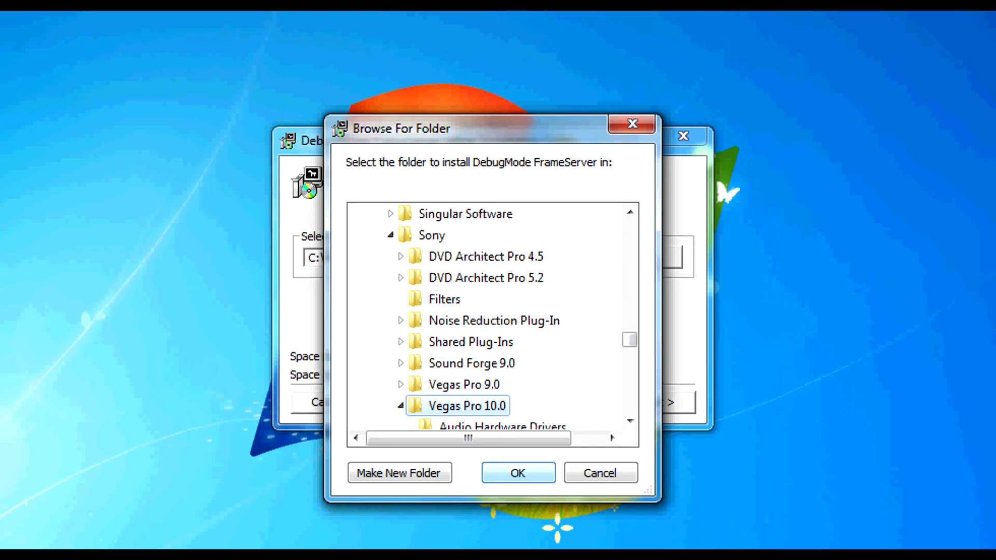
pyautogui.click(518, 473)
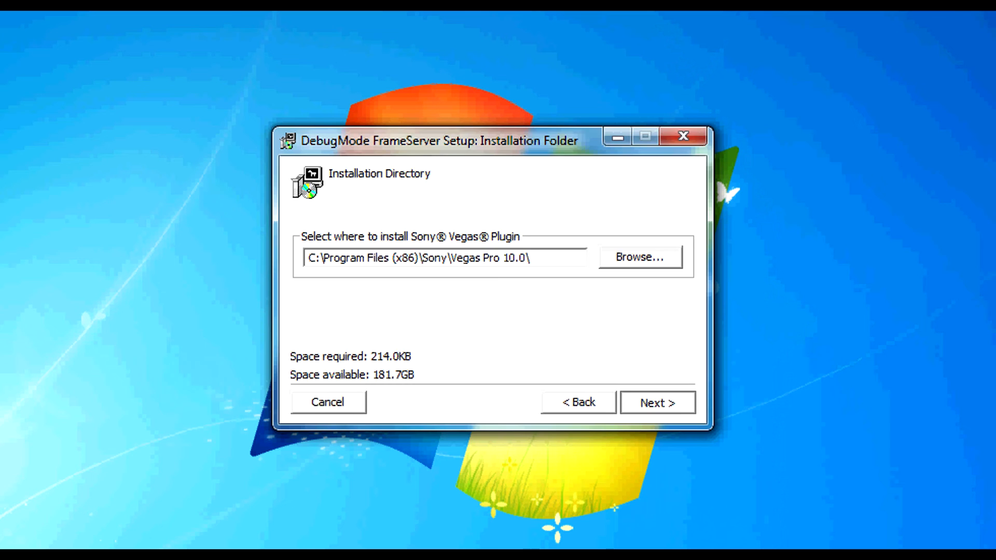
# Install FrameServer and answer the Start Menu program group prompt.
pyautogui.click(657, 403)
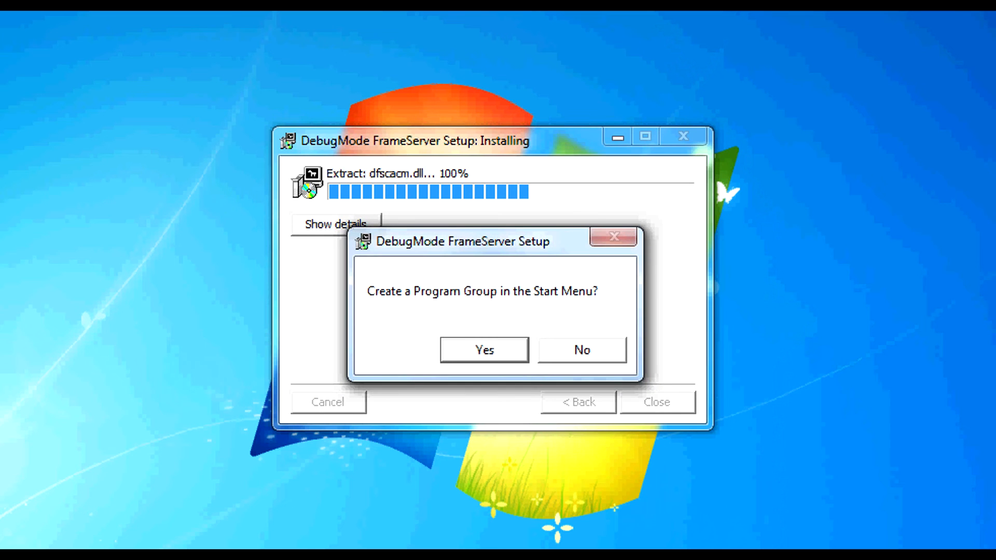
pyautogui.click(484, 349)
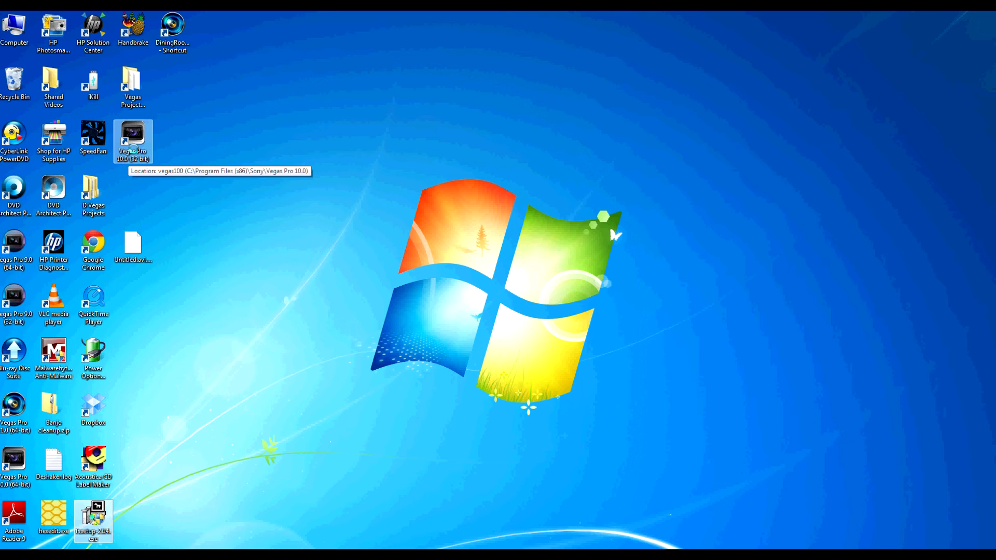
# Launch Vegas Pro 10.0 (32-bit), decline .veg association, and add a Checkerboard generator clip.
pyautogui.doubleClick(132, 137)
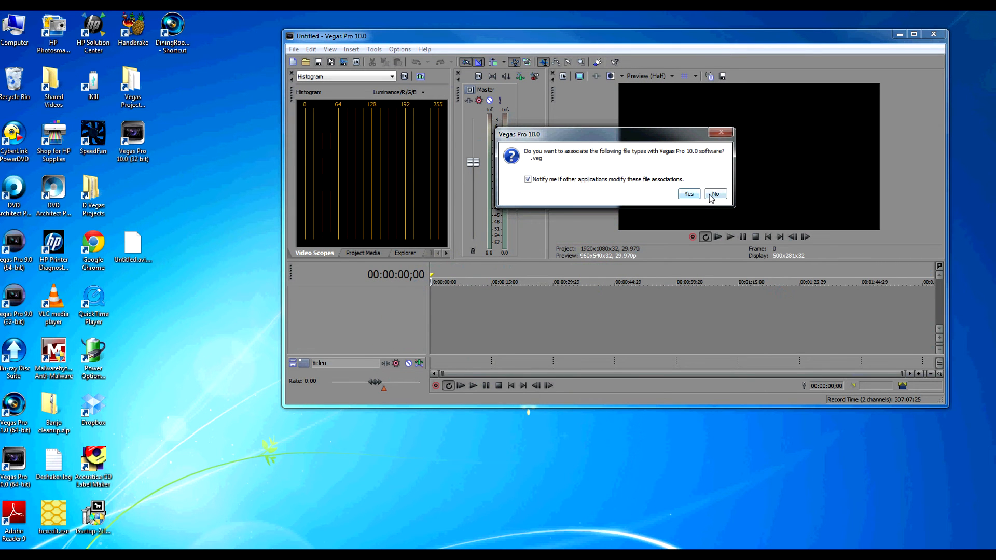
pyautogui.click(715, 194)
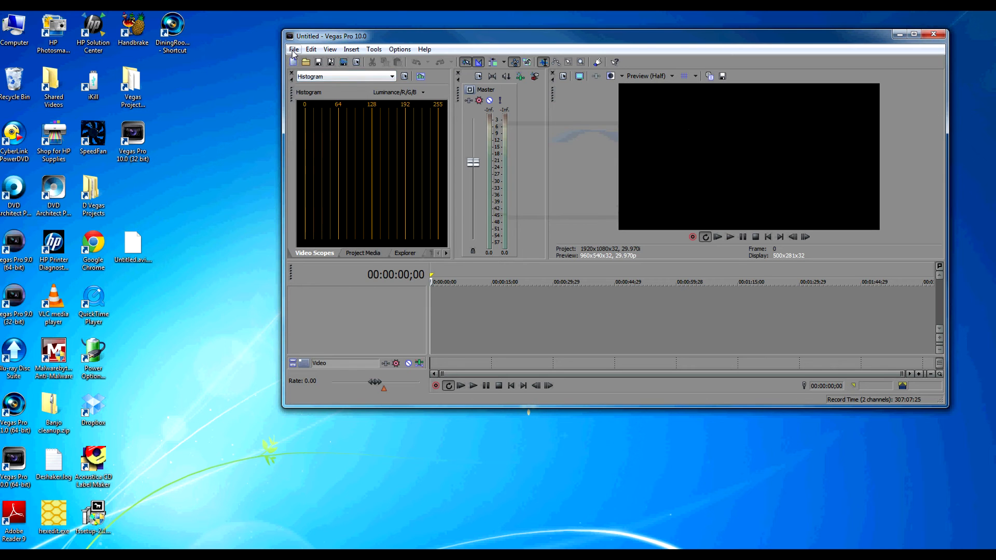
pyautogui.moveTo(414, 40)
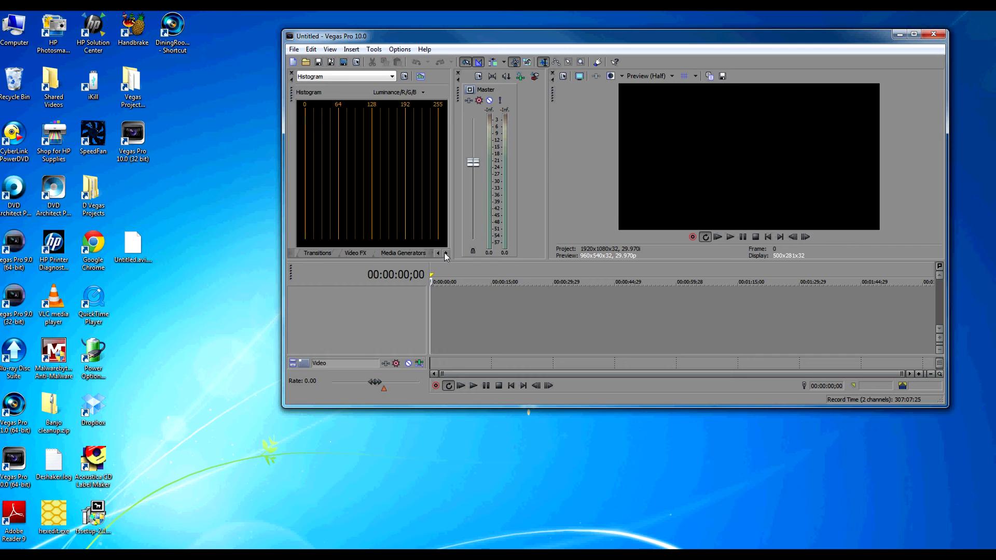
pyautogui.click(403, 253)
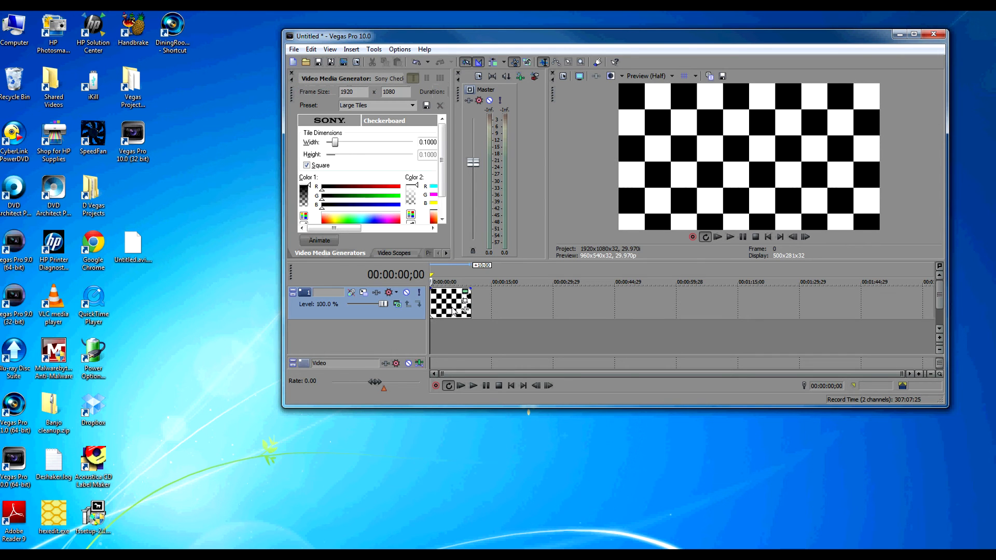
pyautogui.click(294, 50)
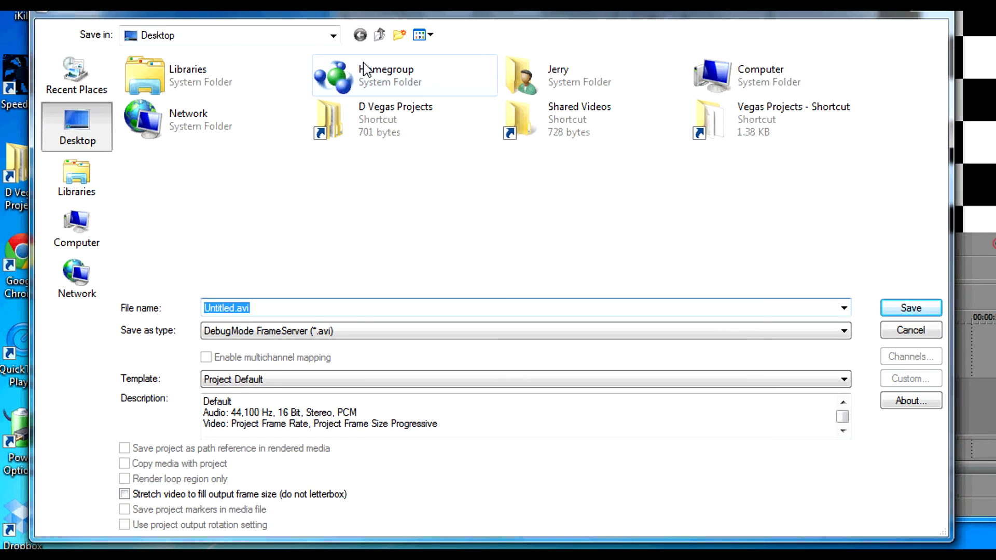
pyautogui.moveTo(858, 340)
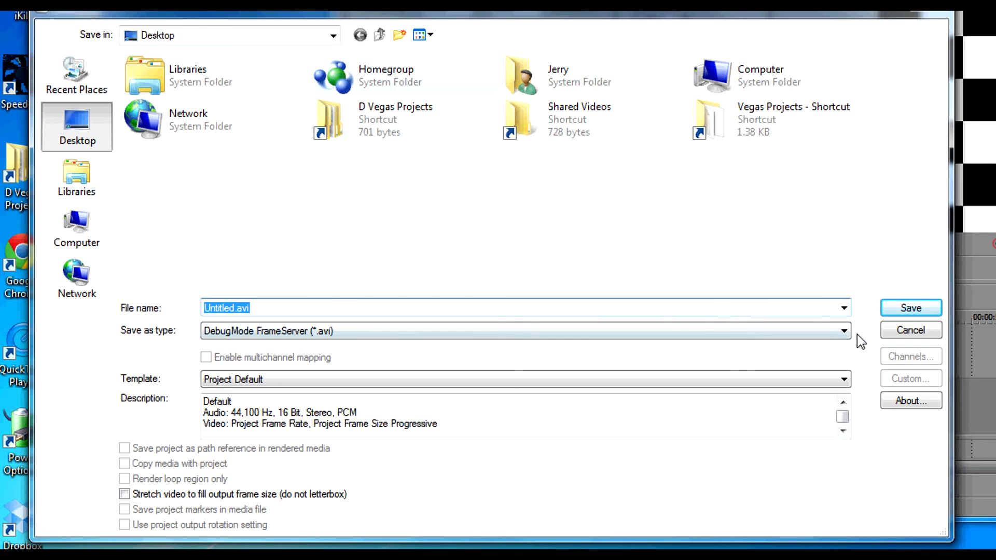
pyautogui.moveTo(186, 344)
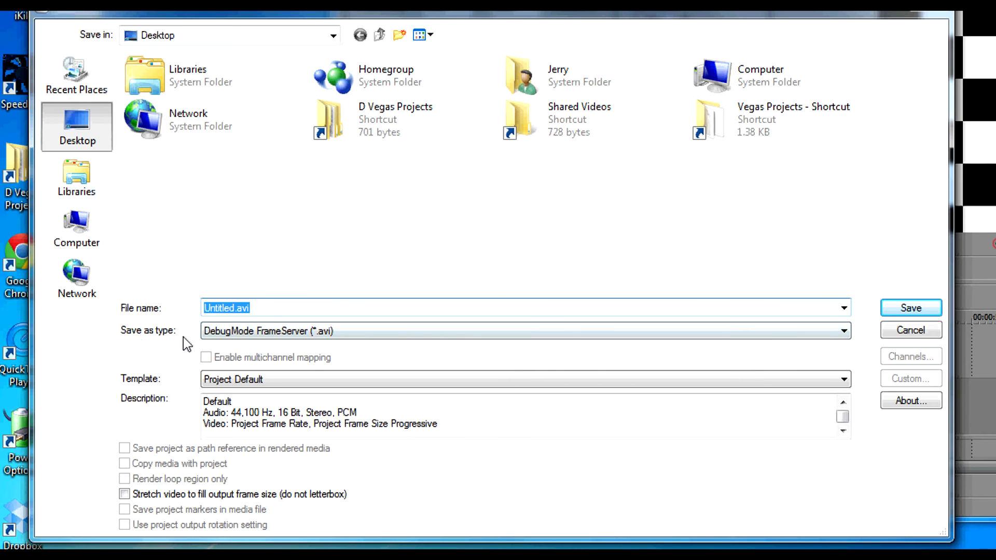
# Render Untitled.avi to the Desktop as DebugMode FrameServer (*.avi).
pyautogui.click(844, 330)
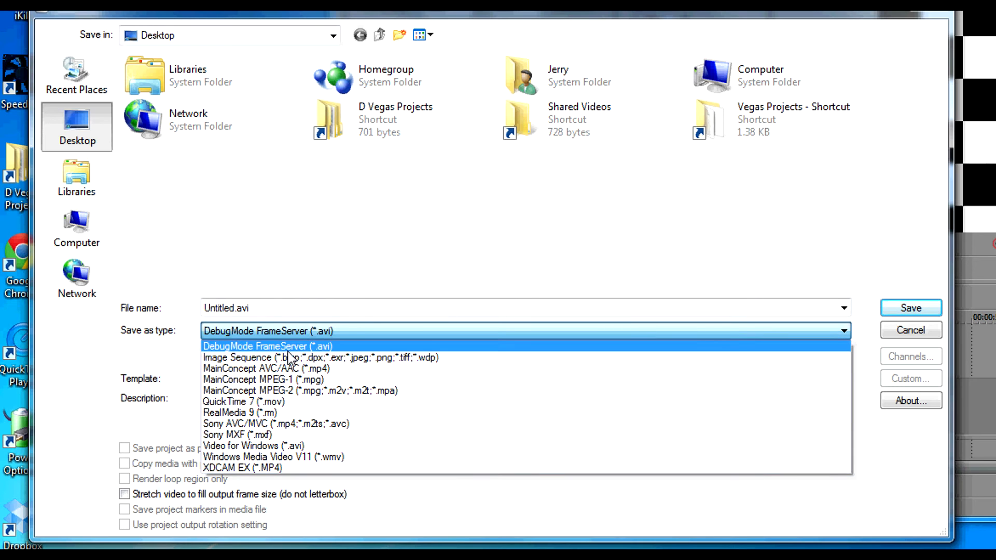
pyautogui.moveTo(258, 349)
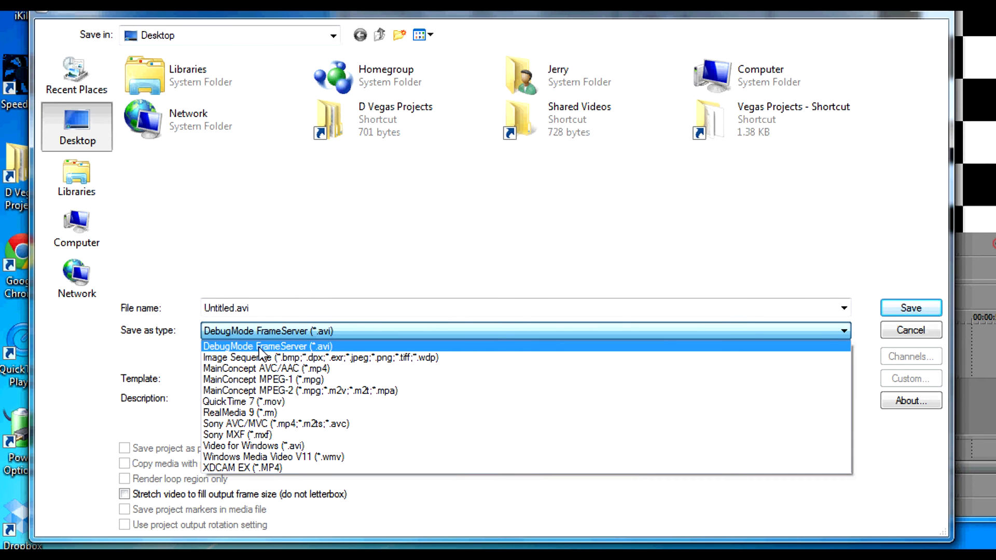
pyautogui.click(260, 346)
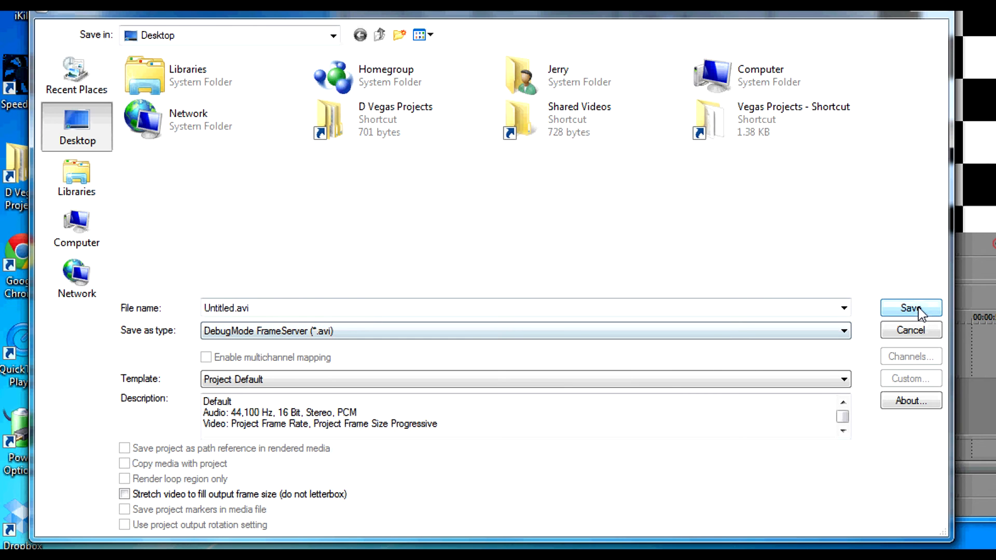
pyautogui.click(911, 307)
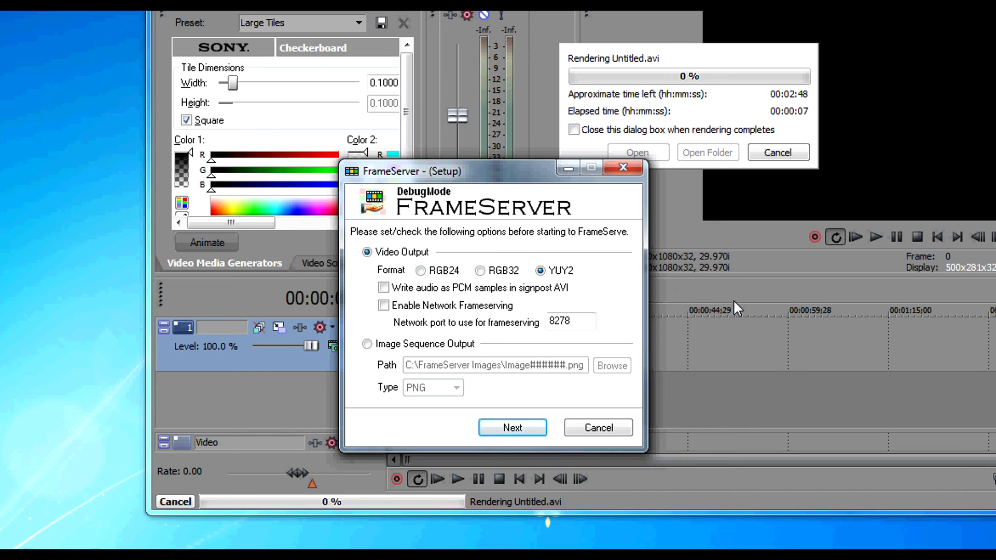
pyautogui.moveTo(476, 251)
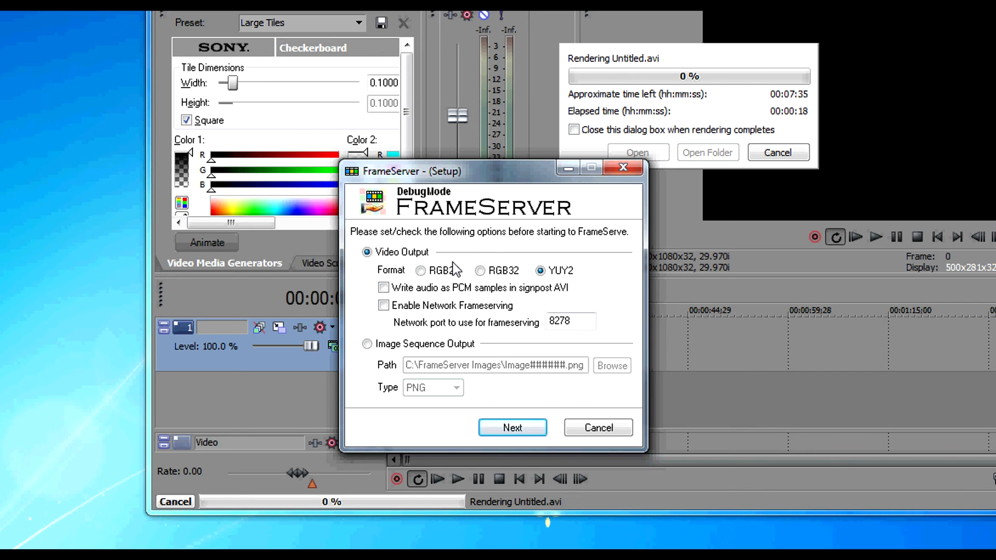
pyautogui.moveTo(473, 186)
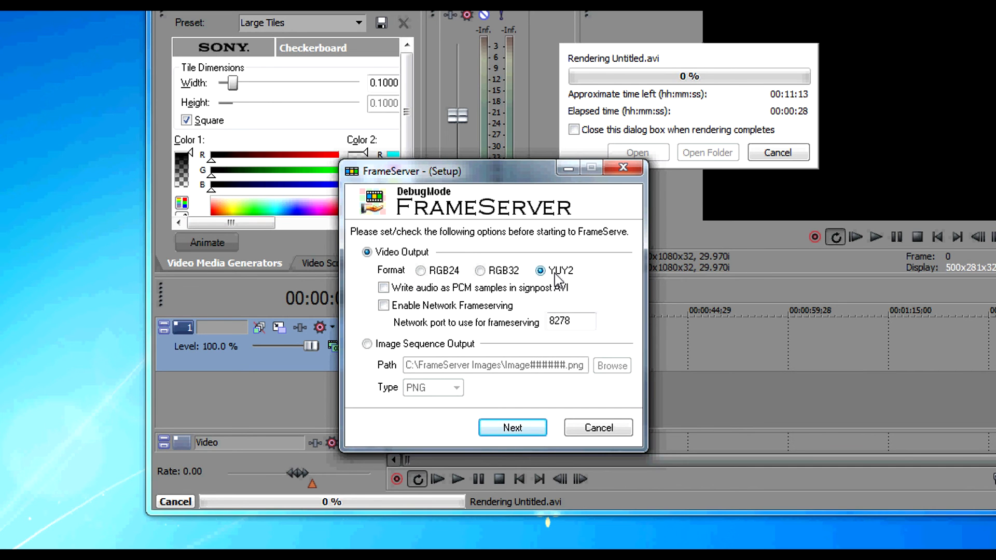
pyautogui.moveTo(573, 287)
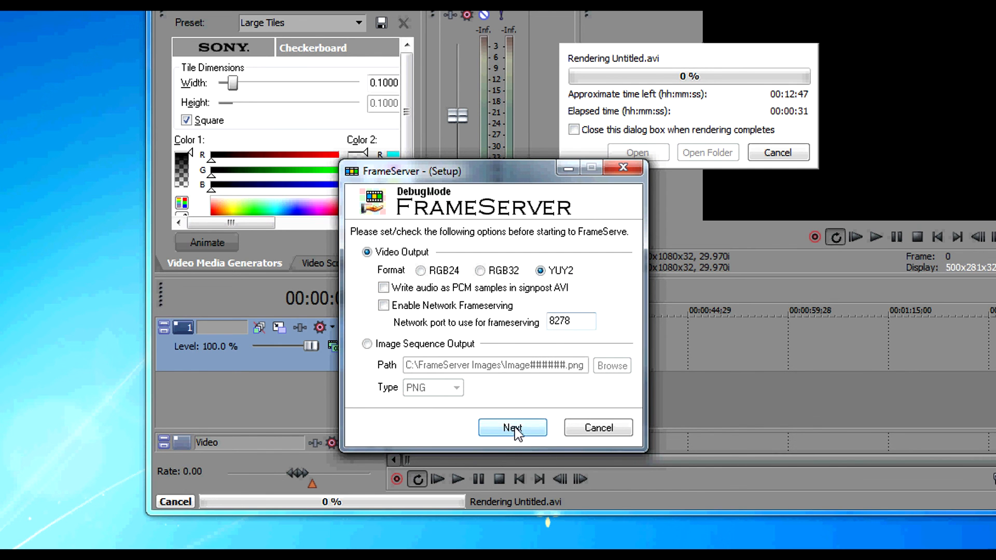
# Begin frameserving with YUY2 output and select the Untitled.avi signpost on the desktop.
pyautogui.click(512, 428)
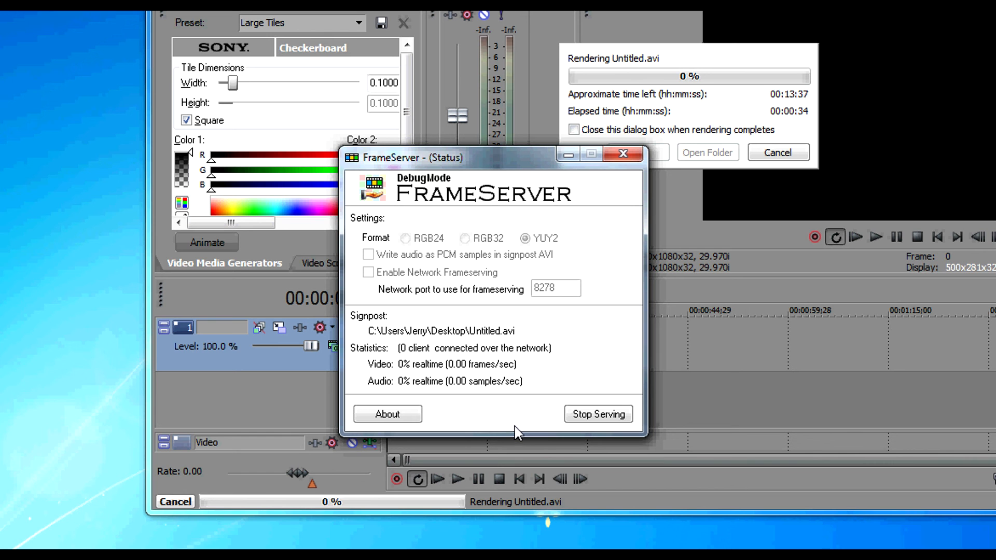
pyautogui.moveTo(511, 436)
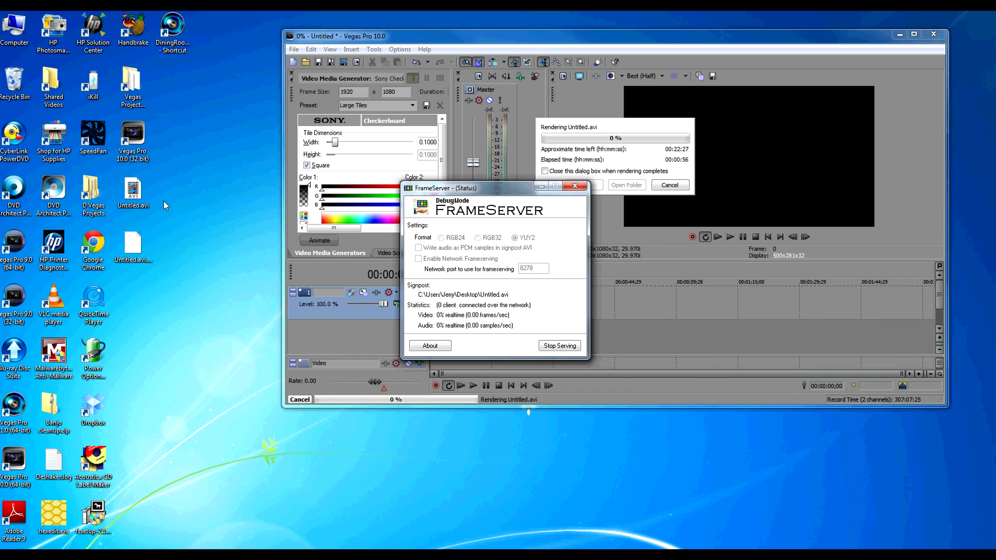
pyautogui.click(133, 190)
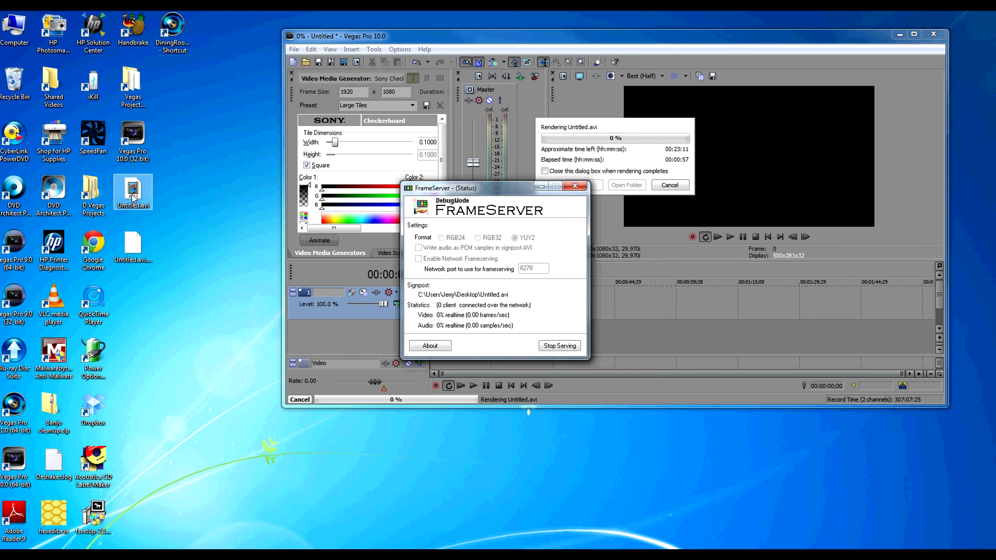